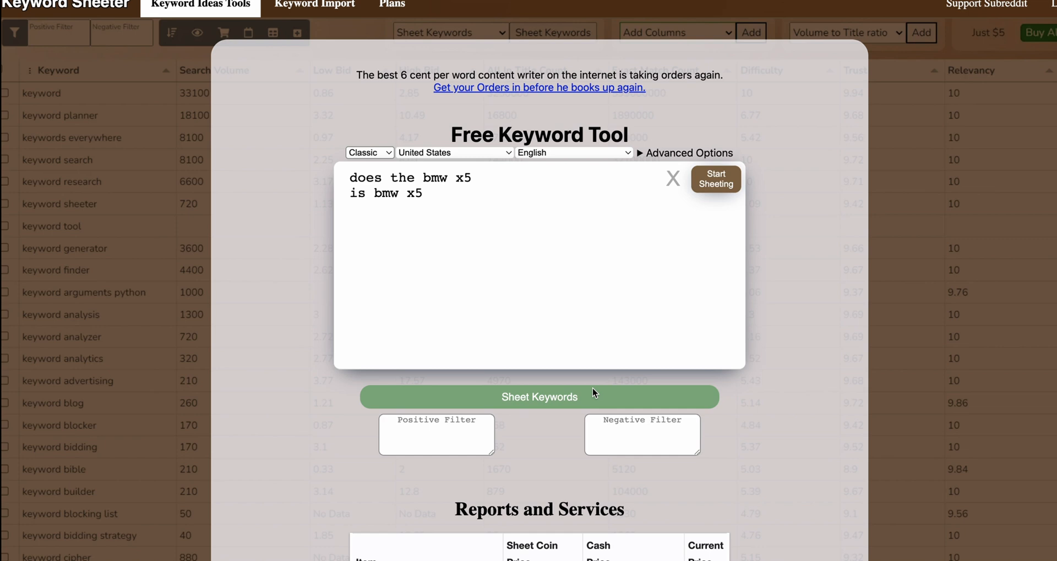
pyautogui.moveTo(612, 378)
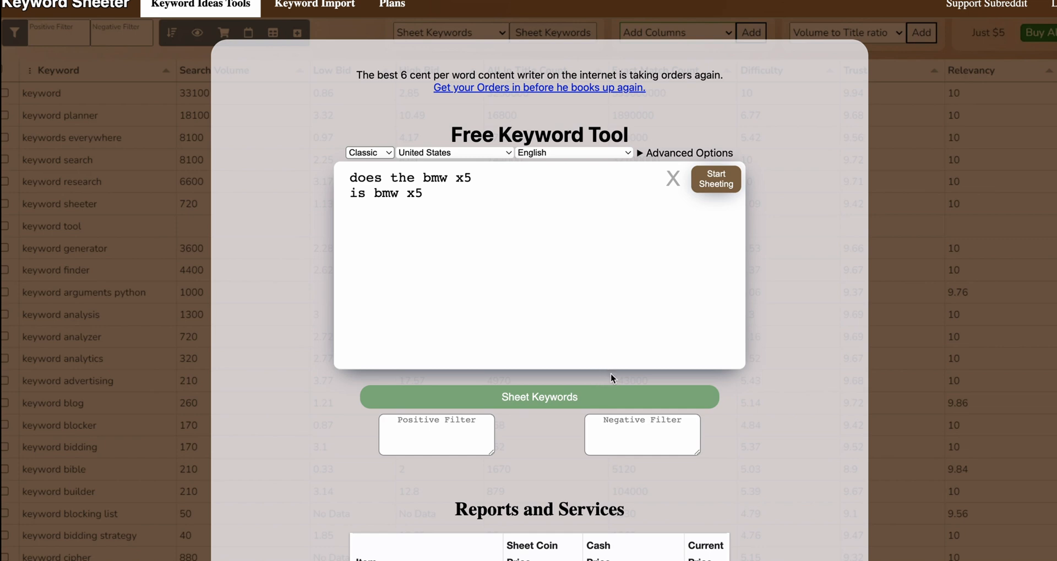
pyautogui.moveTo(703, 200)
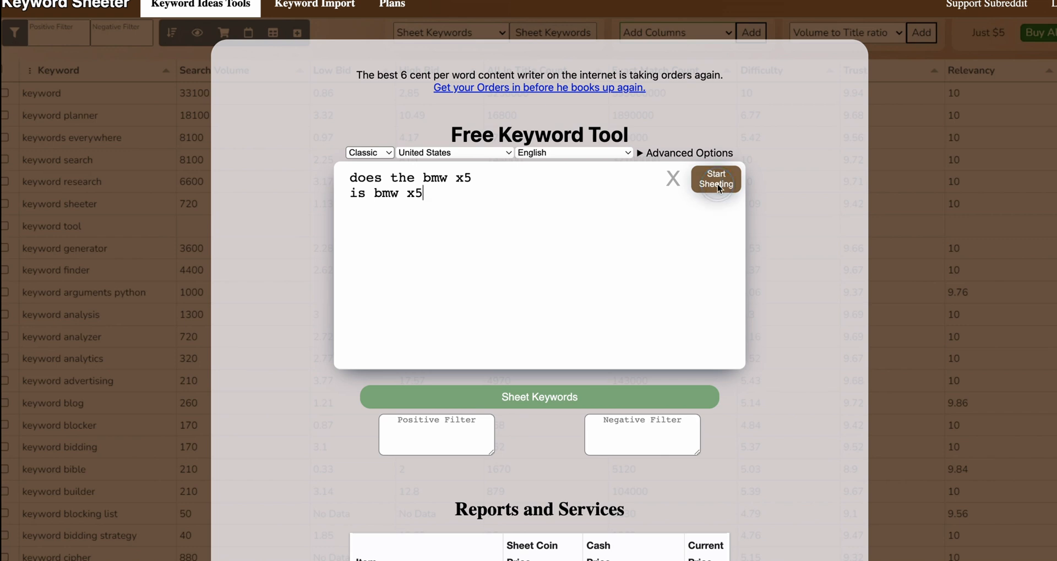
# Expand the seeds 'does the bmw x5' and 'is bmw x5' into 46 keyword suggestions
pyautogui.click(714, 179)
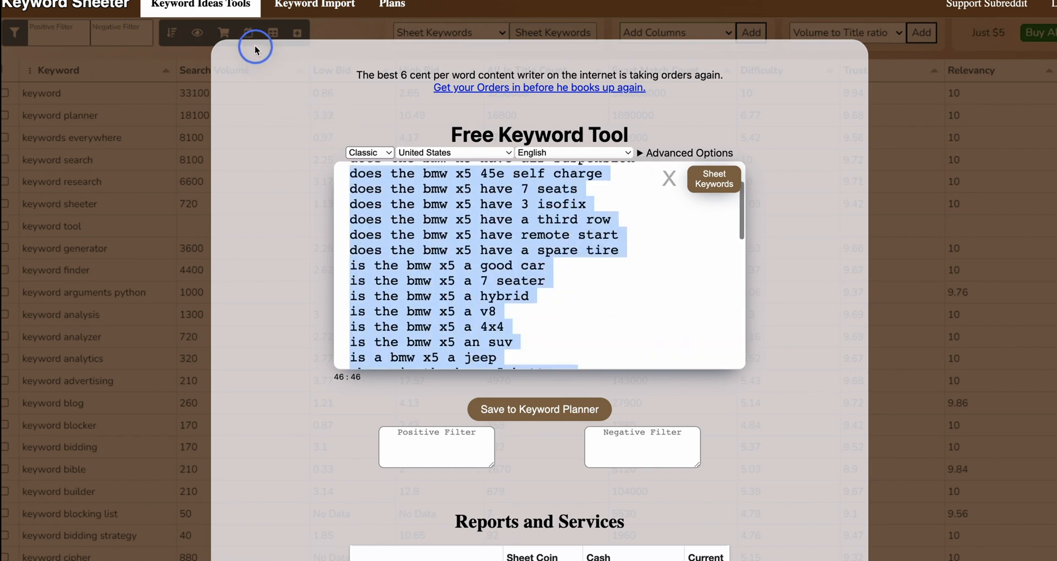
pyautogui.scroll(3)
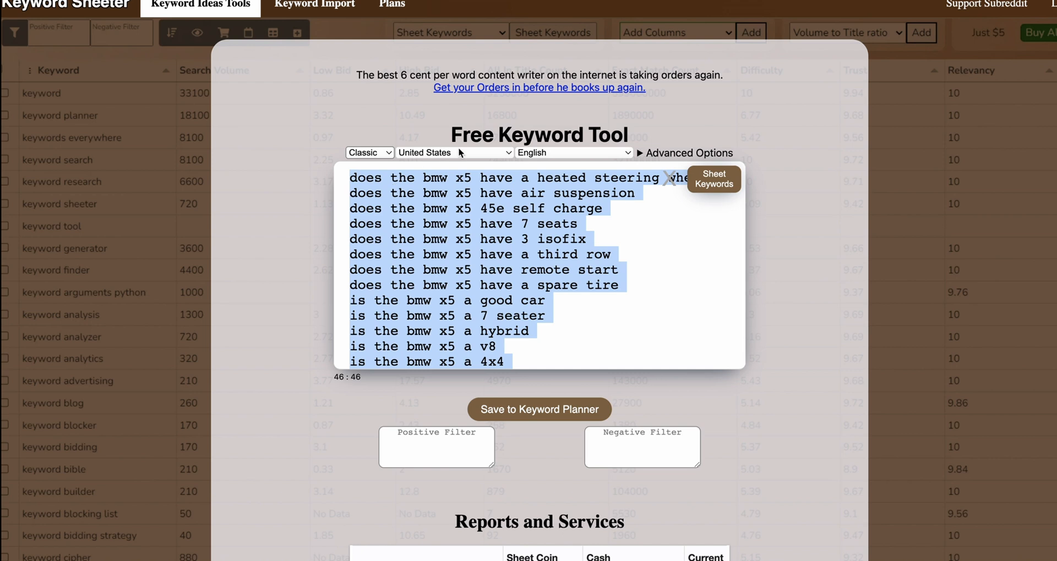
pyautogui.moveTo(462, 154)
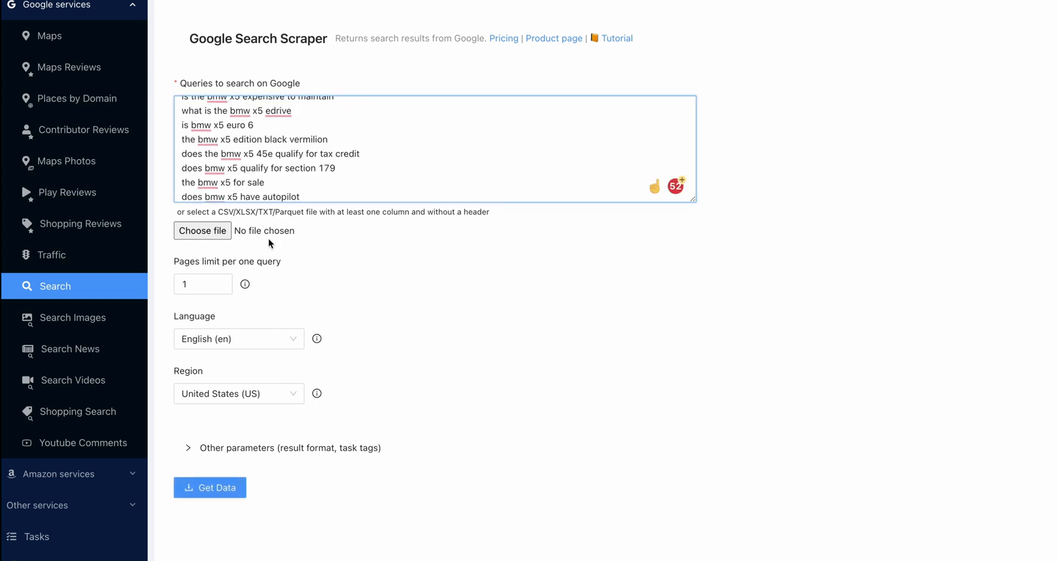
pyautogui.moveTo(324, 147)
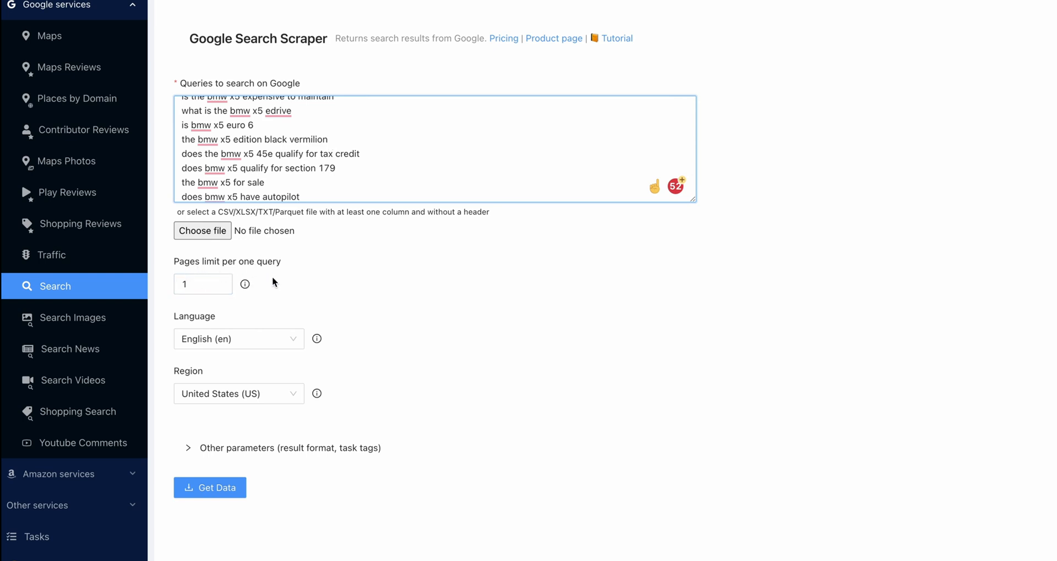
pyautogui.moveTo(210, 487)
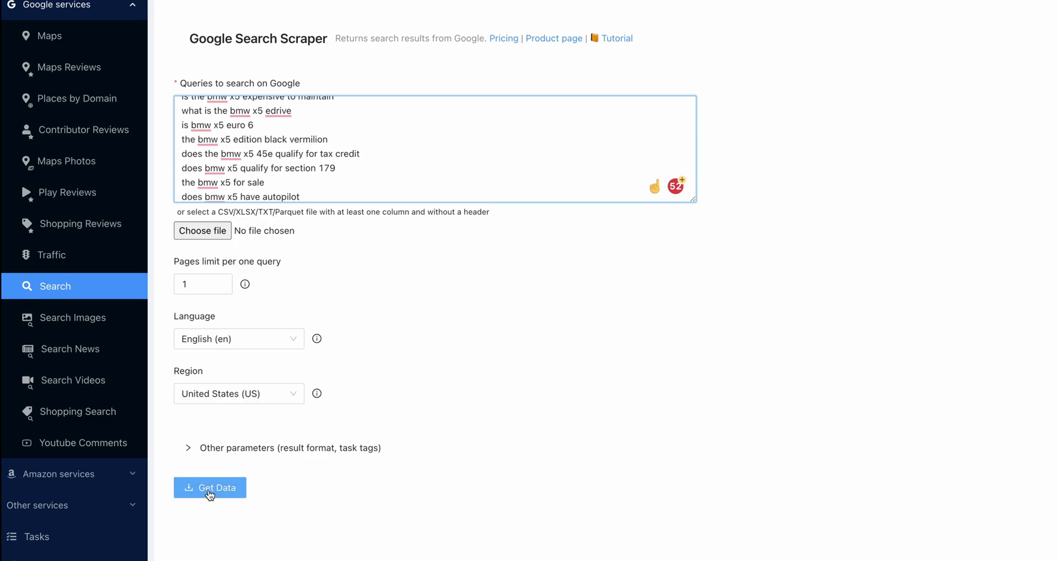
# Submit the 44 pasted BMW X5 queries as a Google Search scraping task and confirm
pyautogui.click(209, 487)
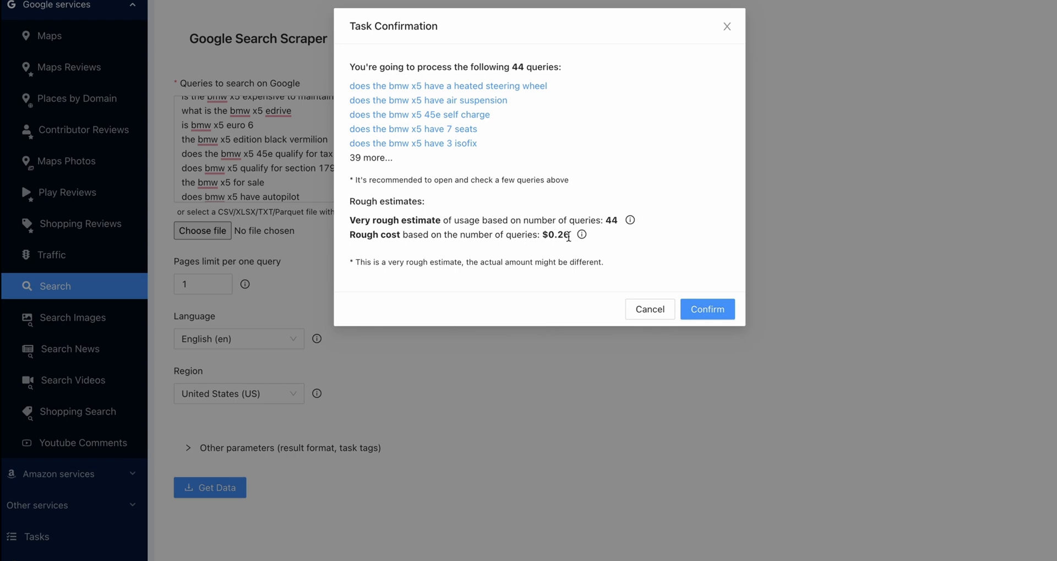
pyautogui.click(707, 310)
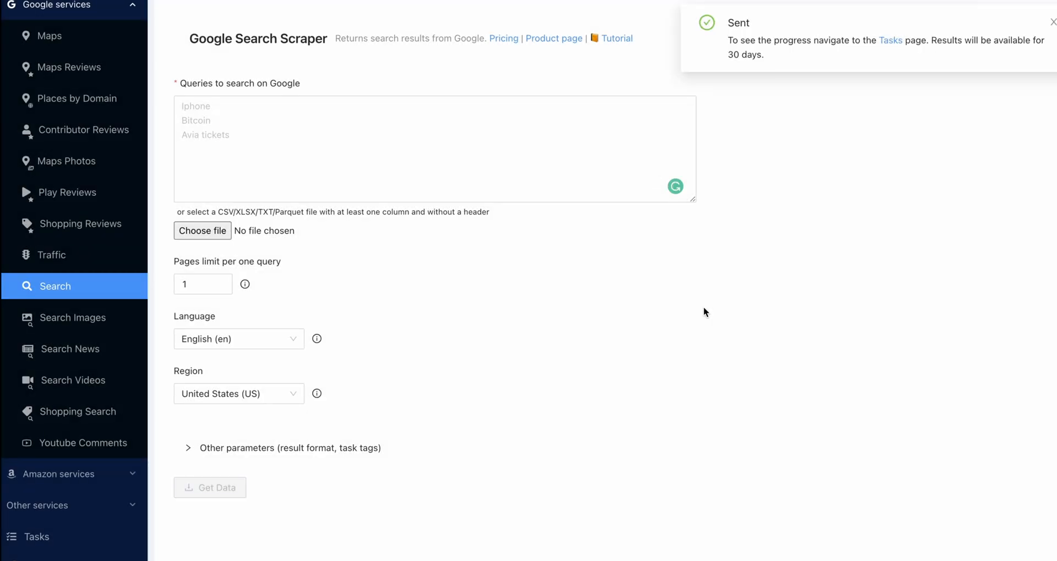
pyautogui.moveTo(892, 48)
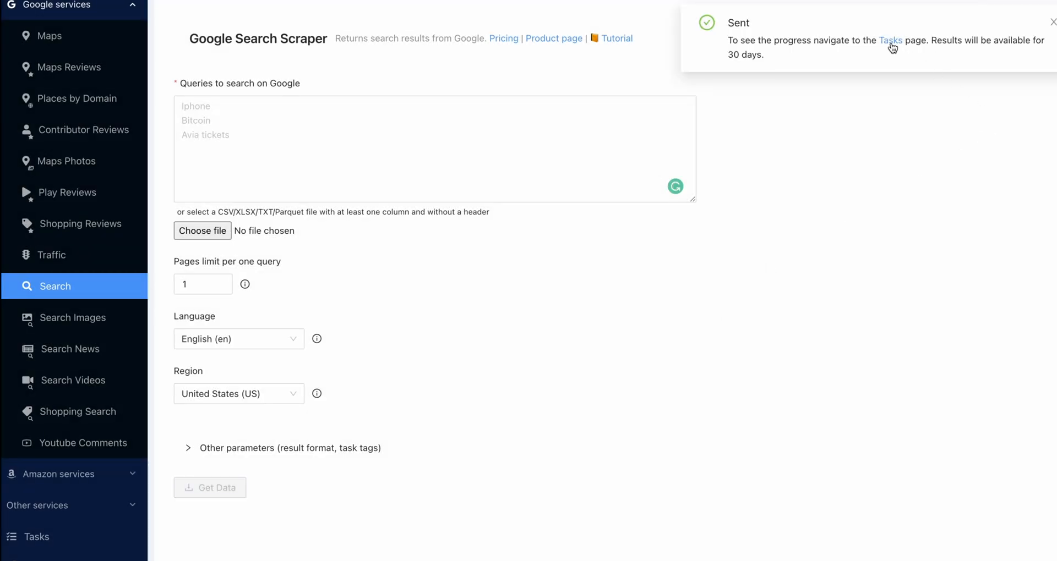
# Refresh the task list until Google Search [44] completes, then open its results
pyautogui.click(890, 39)
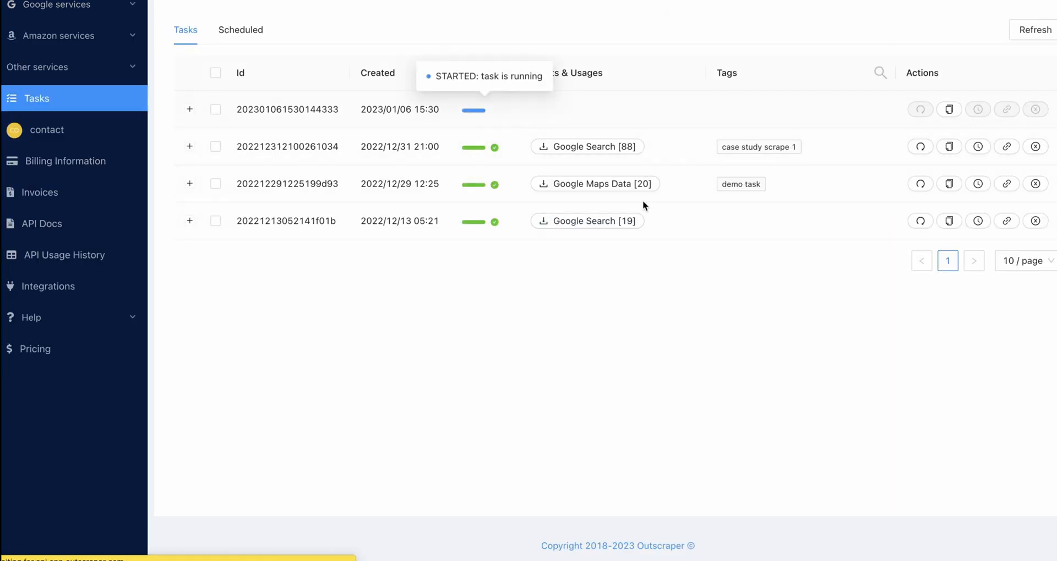
pyautogui.moveTo(508, 422)
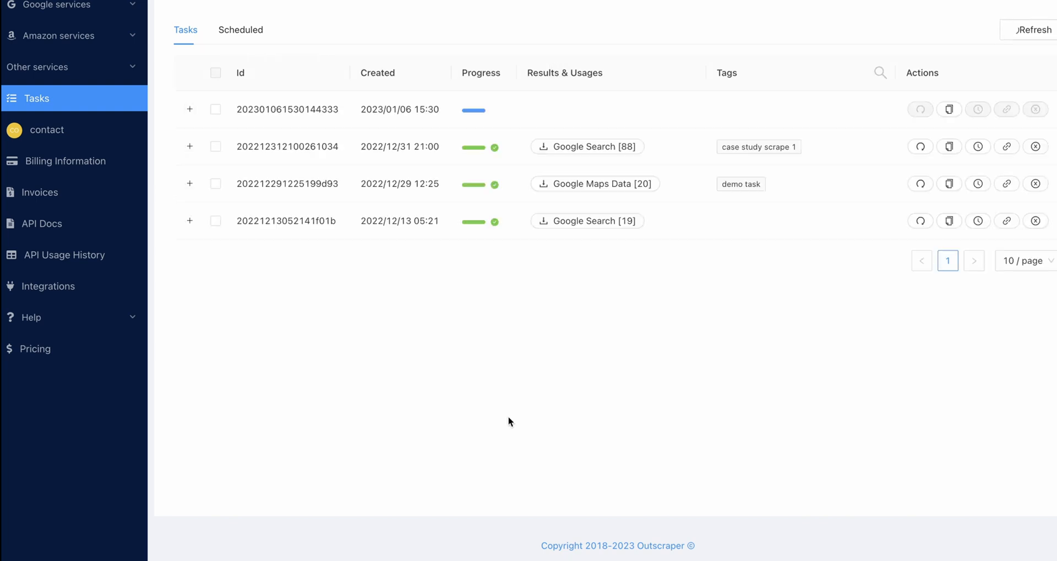
pyautogui.click(1032, 30)
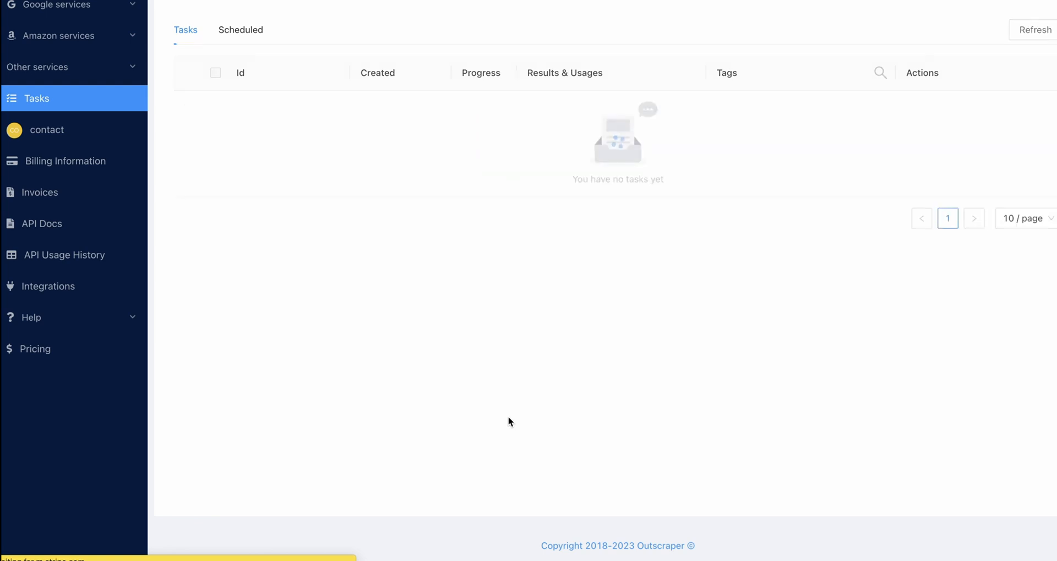
pyautogui.click(1033, 30)
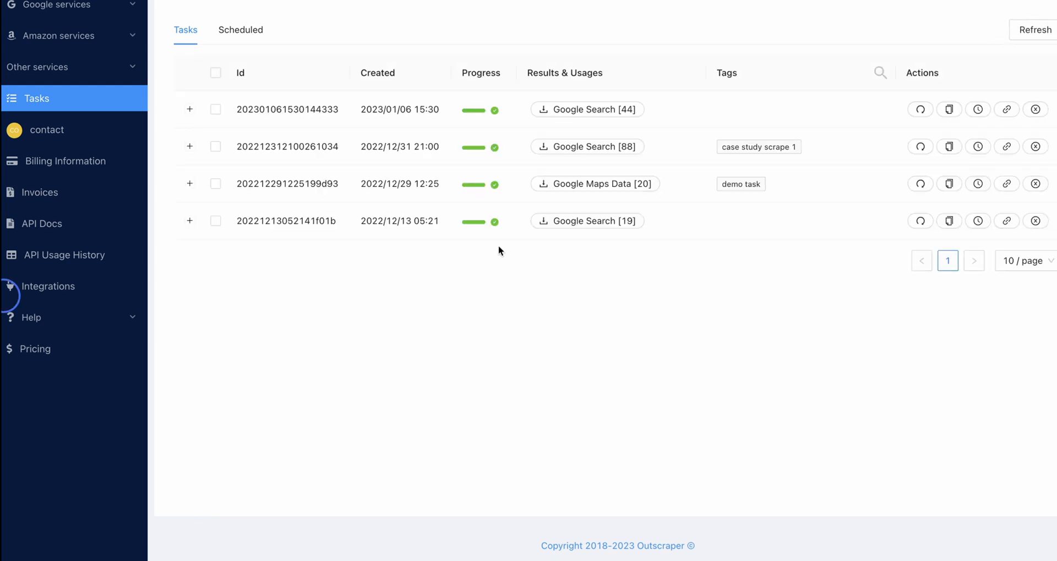
pyautogui.moveTo(583, 120)
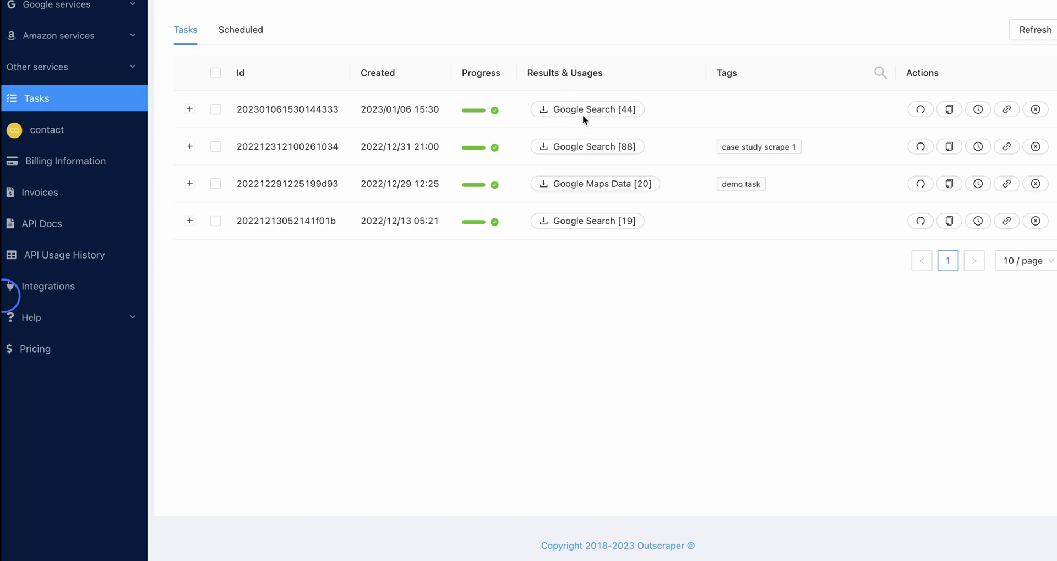
pyautogui.moveTo(615, 117)
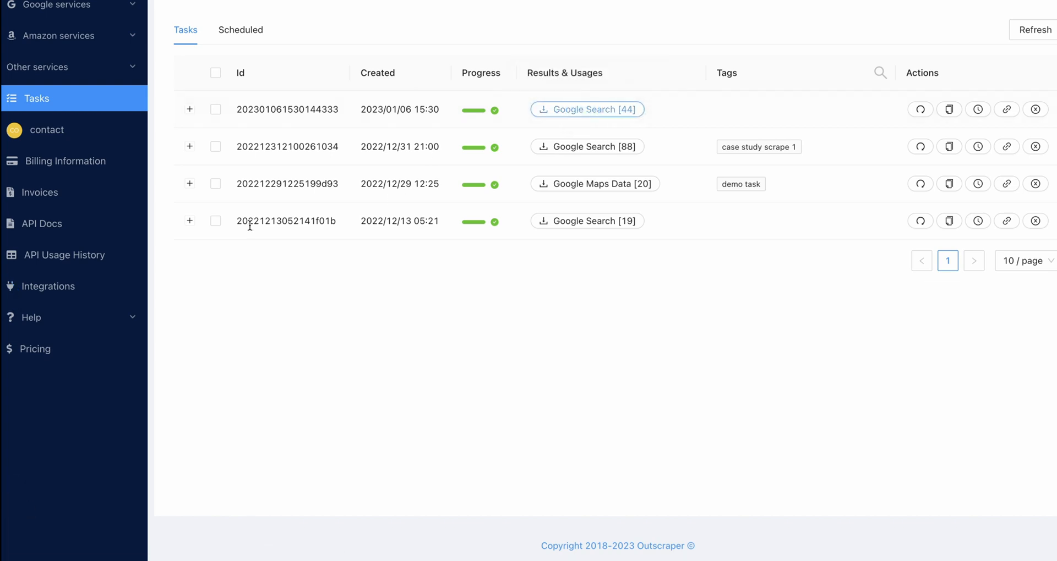
pyautogui.moveTo(34, 261)
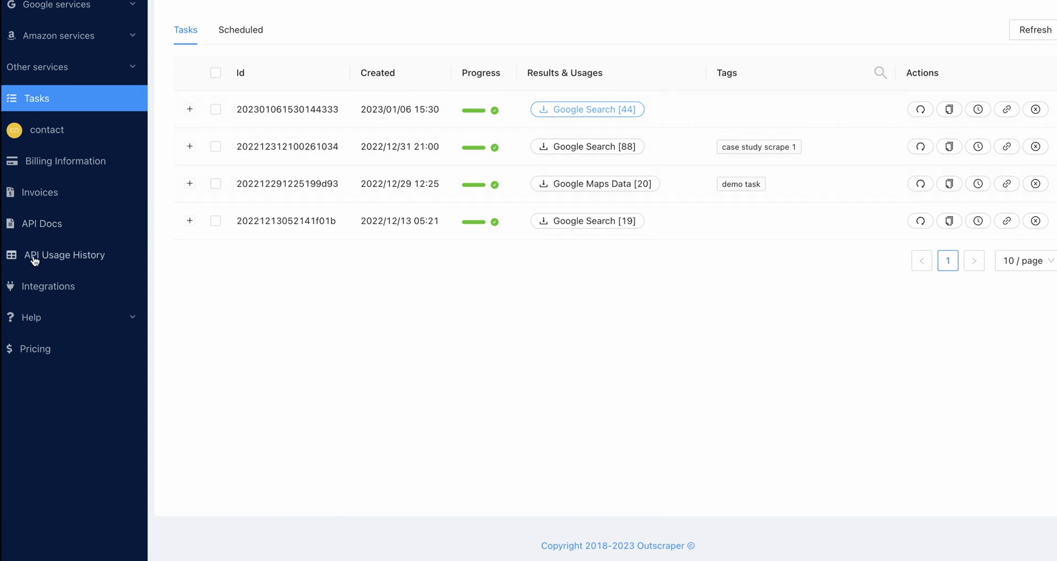
pyautogui.click(586, 109)
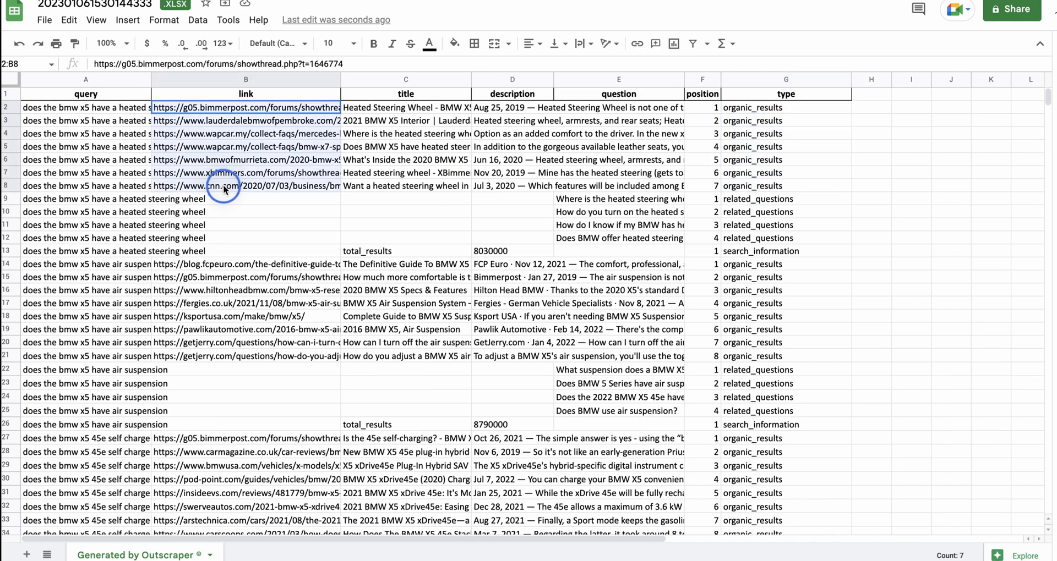
# Select cells E9:E12 holding the four heated steering wheel related questions
pyautogui.click(405, 107)
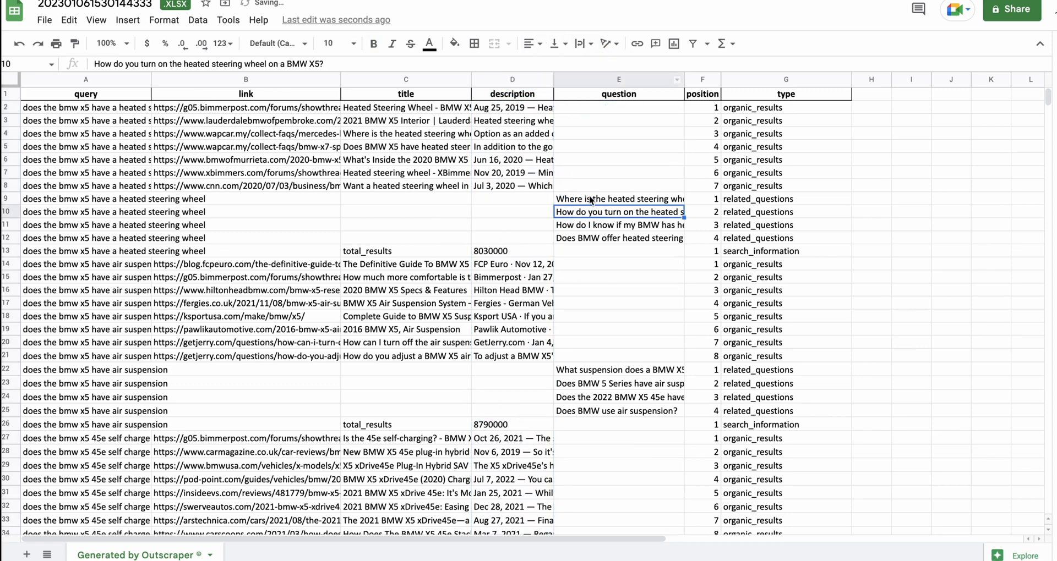
pyautogui.moveTo(619, 198); pyautogui.dragTo(619, 238)
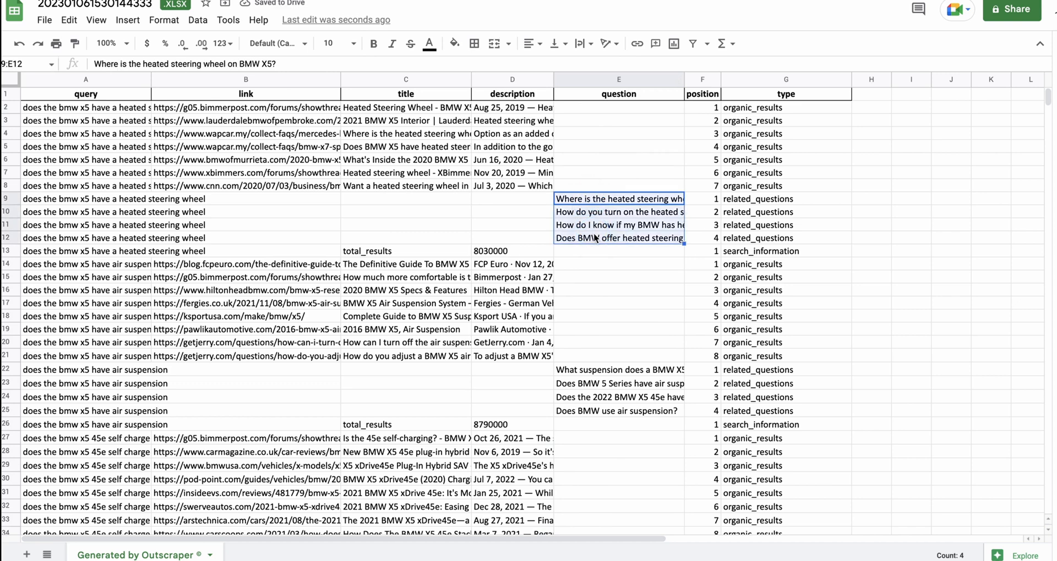
pyautogui.moveTo(750, 259)
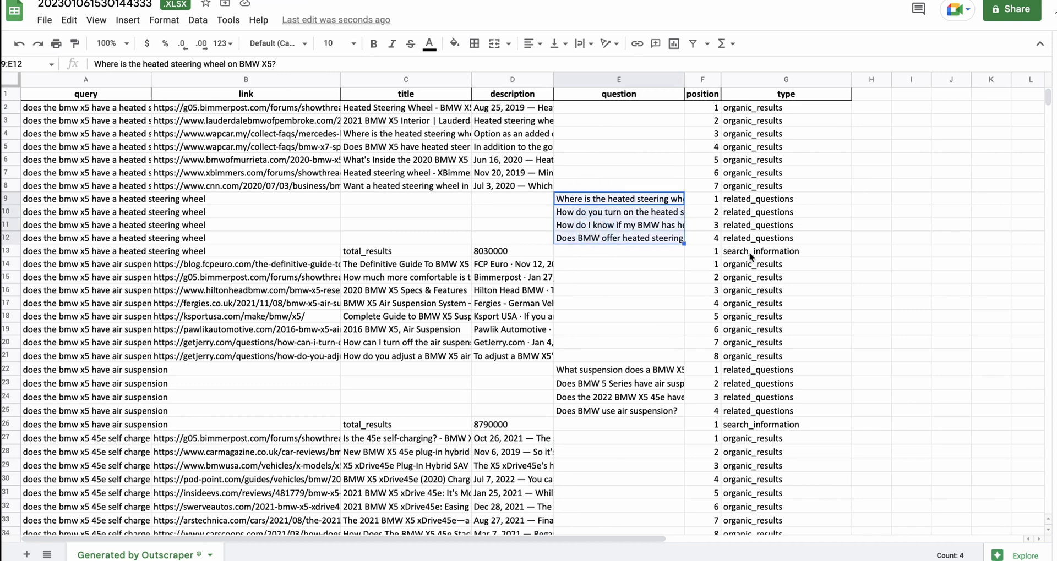
pyautogui.click(513, 224)
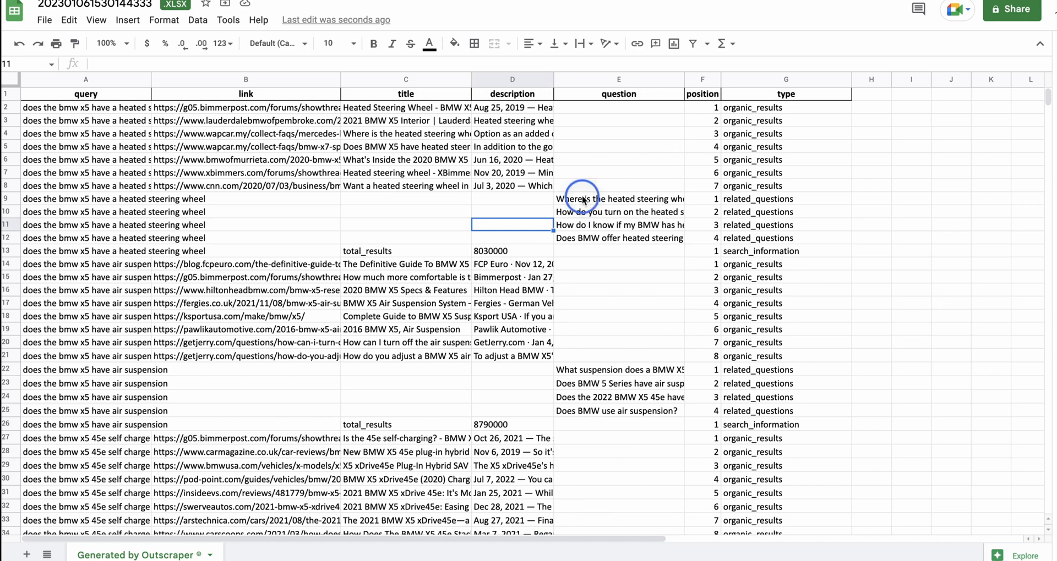
pyautogui.moveTo(583, 199); pyautogui.dragTo(583, 238)
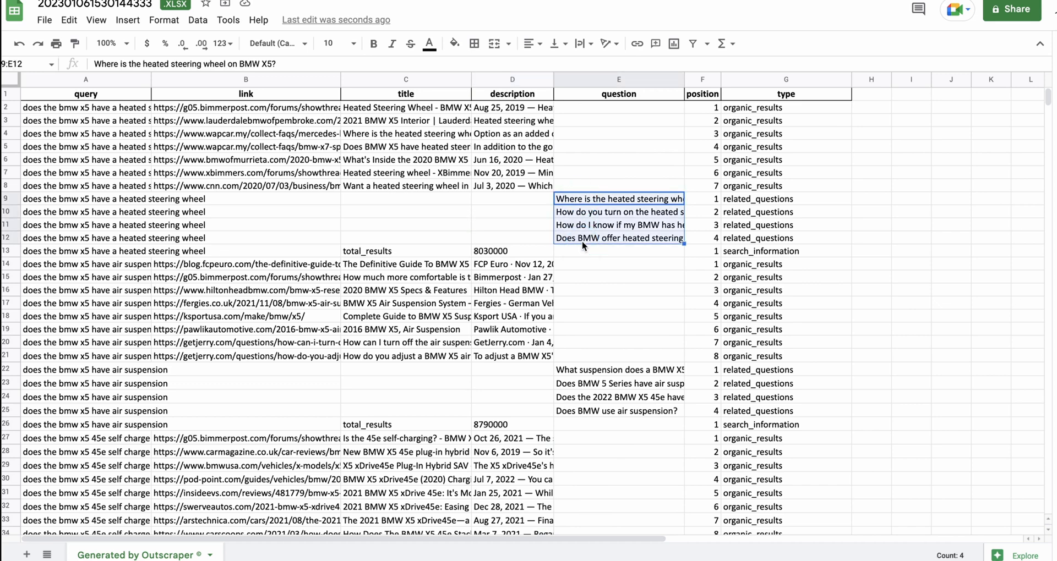
pyautogui.moveTo(273, 232)
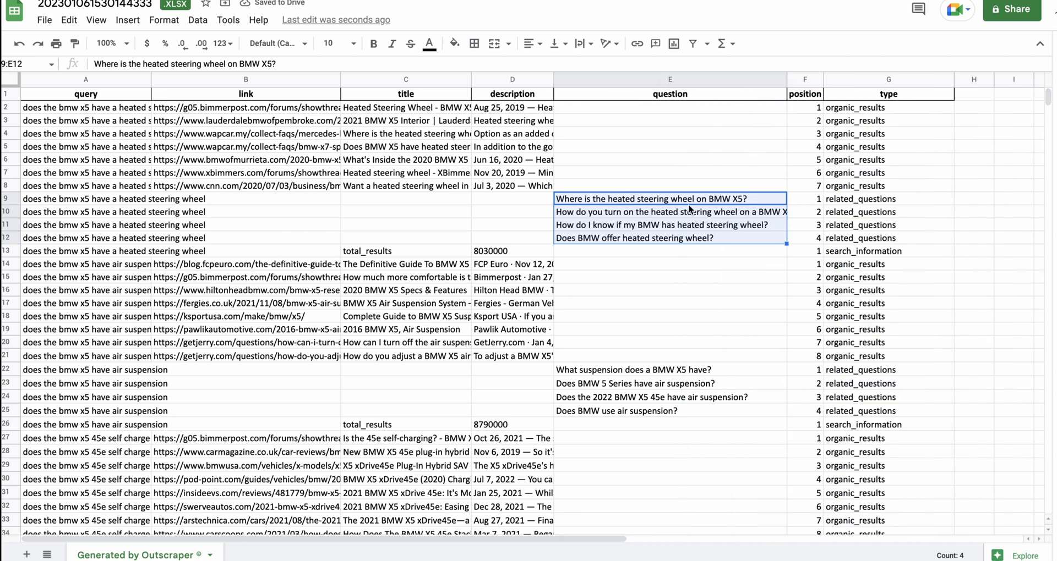
pyautogui.moveTo(721, 228)
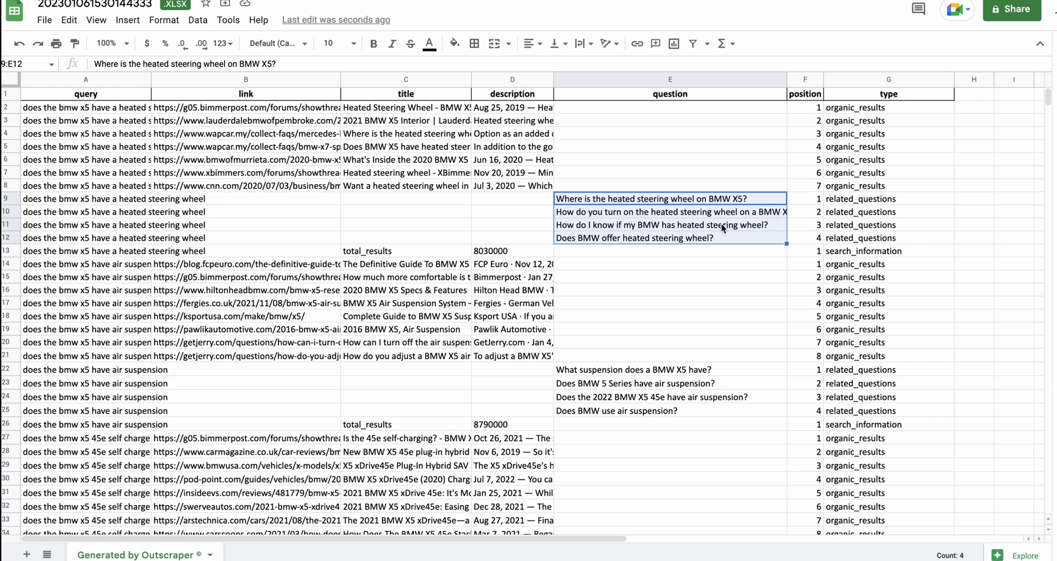
pyautogui.moveTo(738, 231)
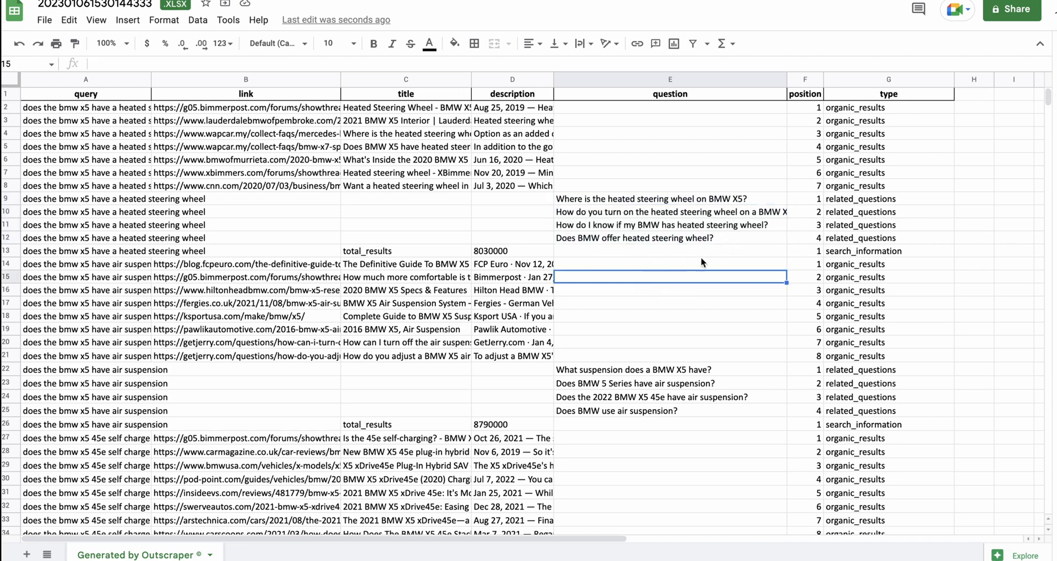
pyautogui.moveTo(327, 270)
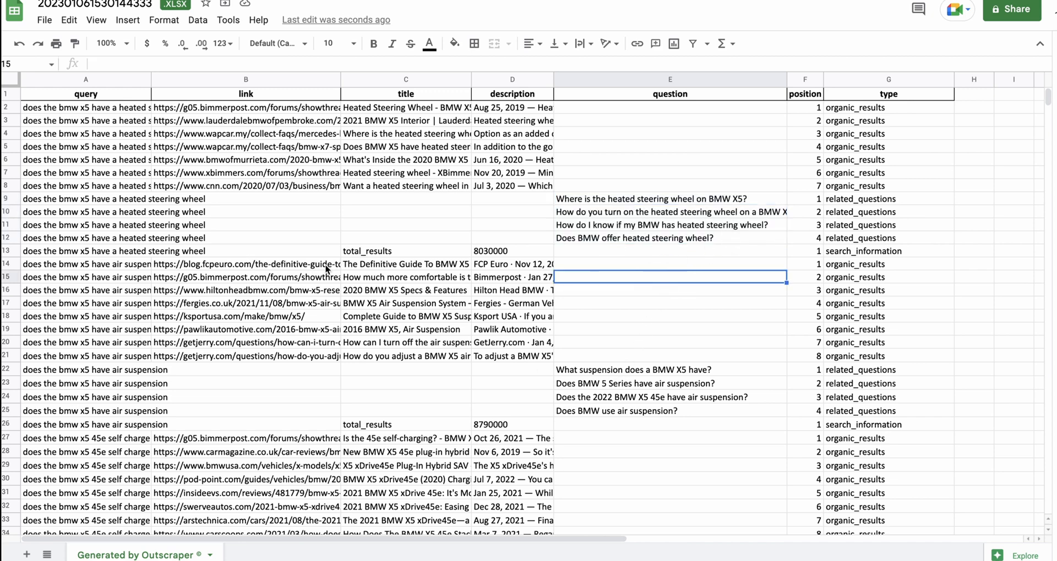
# Review air suspension titles C14:C21 and descriptions D14:D21, then select questions E22:E25
pyautogui.moveTo(405, 263); pyautogui.dragTo(405, 342)
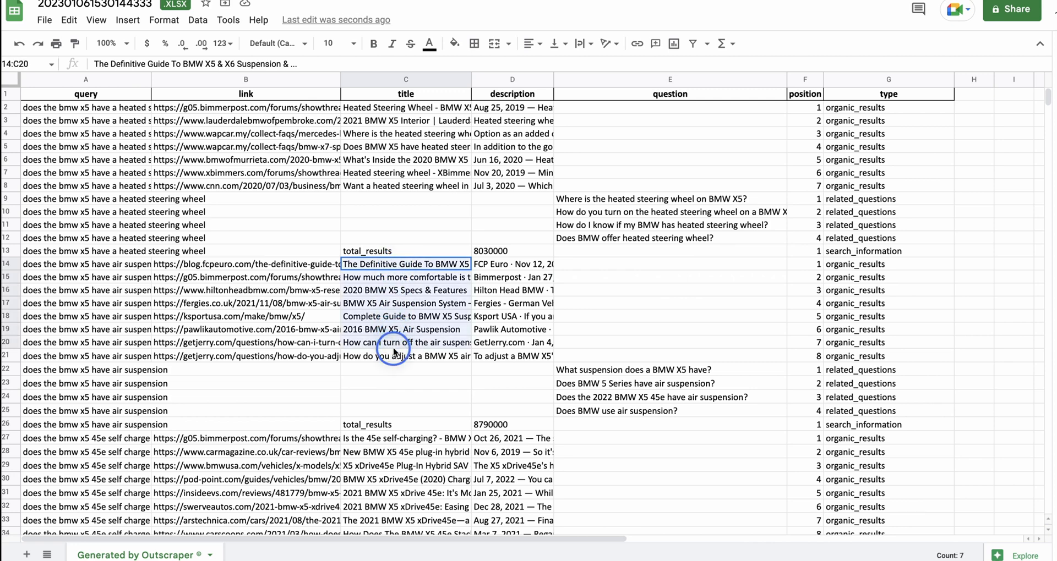
pyautogui.click(511, 264)
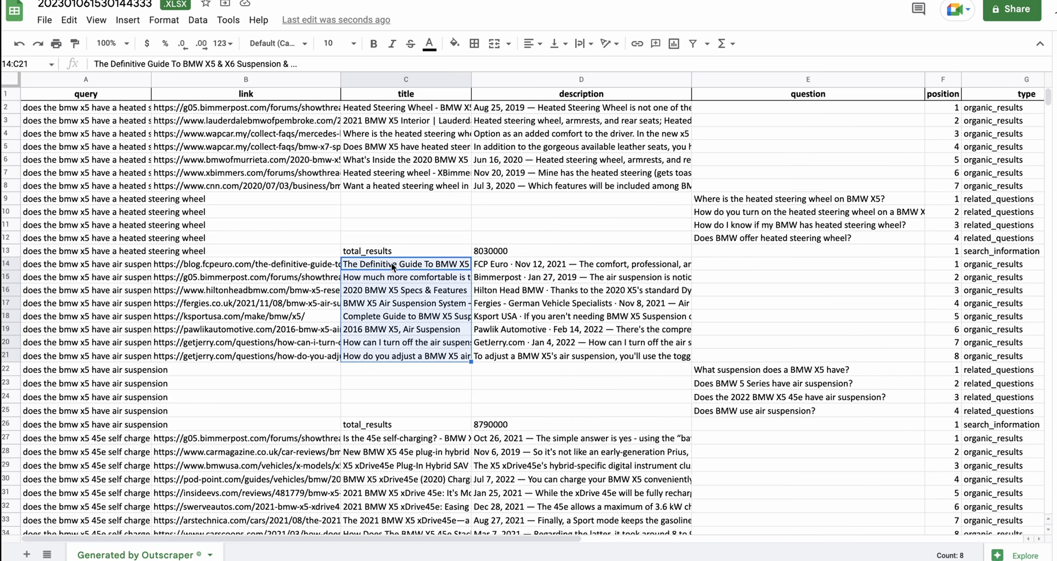
pyautogui.click(581, 263)
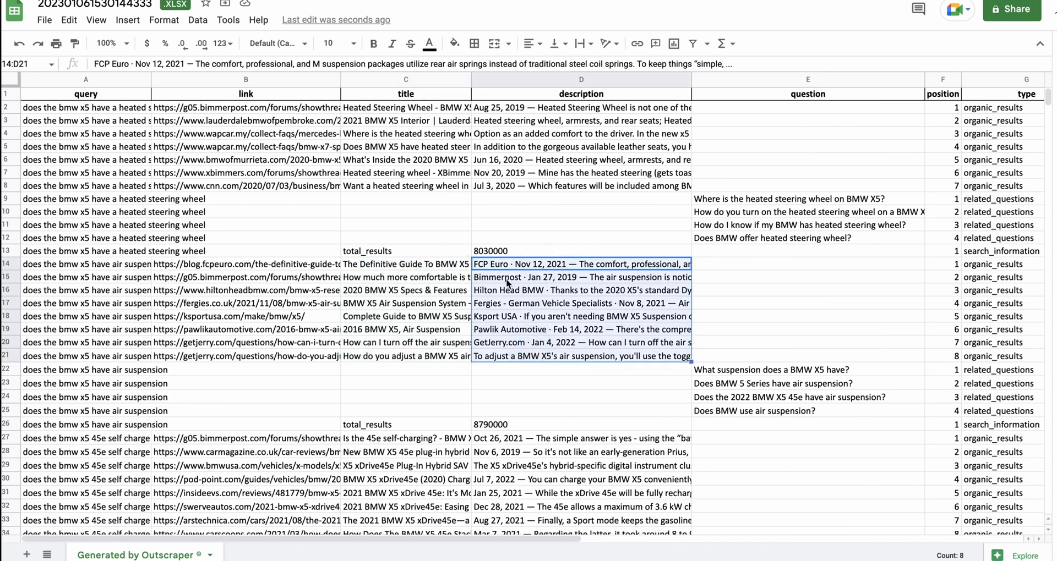
pyautogui.moveTo(508, 301)
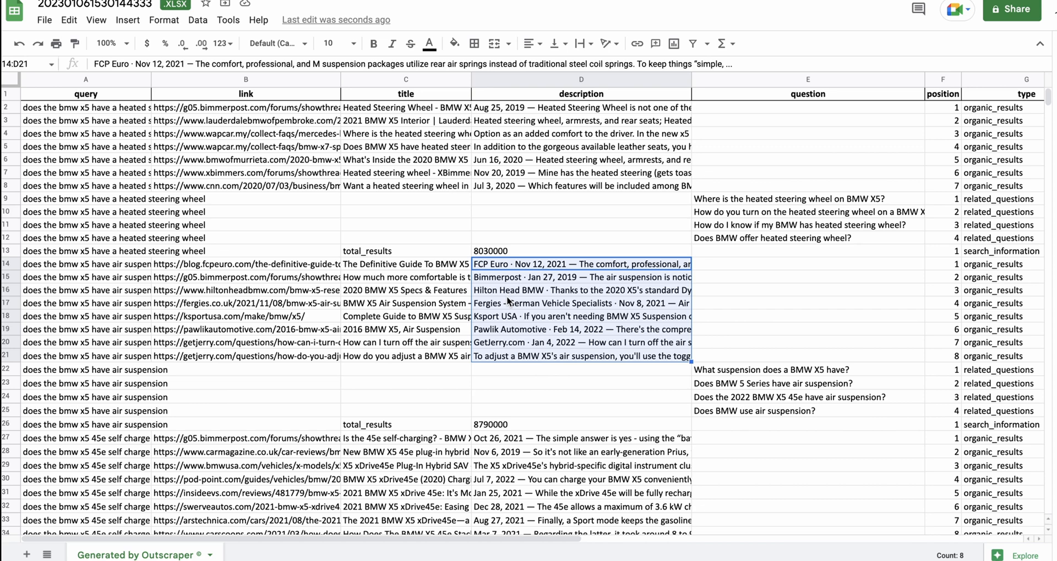
pyautogui.click(405, 264)
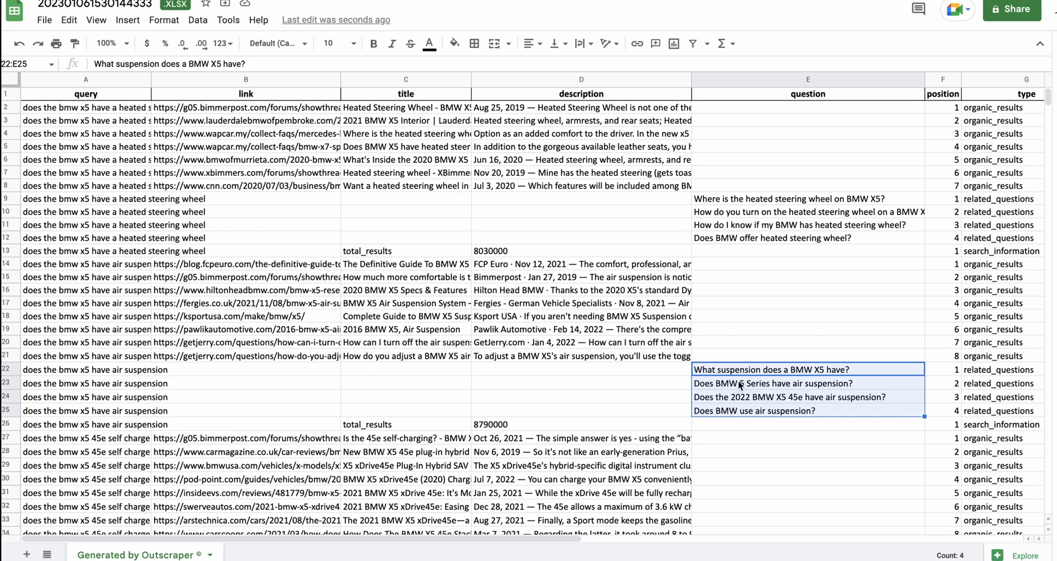
pyautogui.moveTo(673, 379)
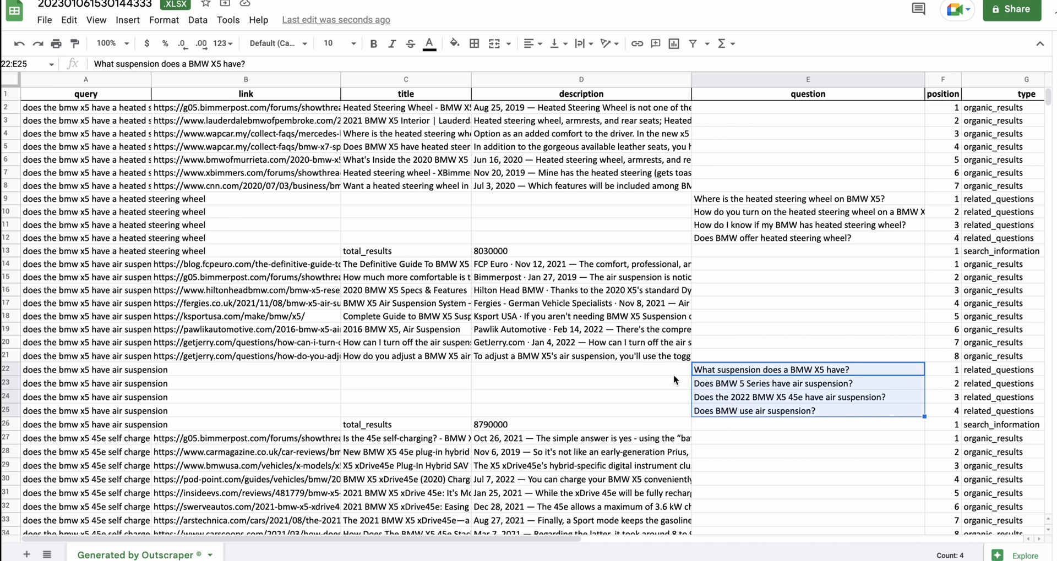
pyautogui.moveTo(457, 340)
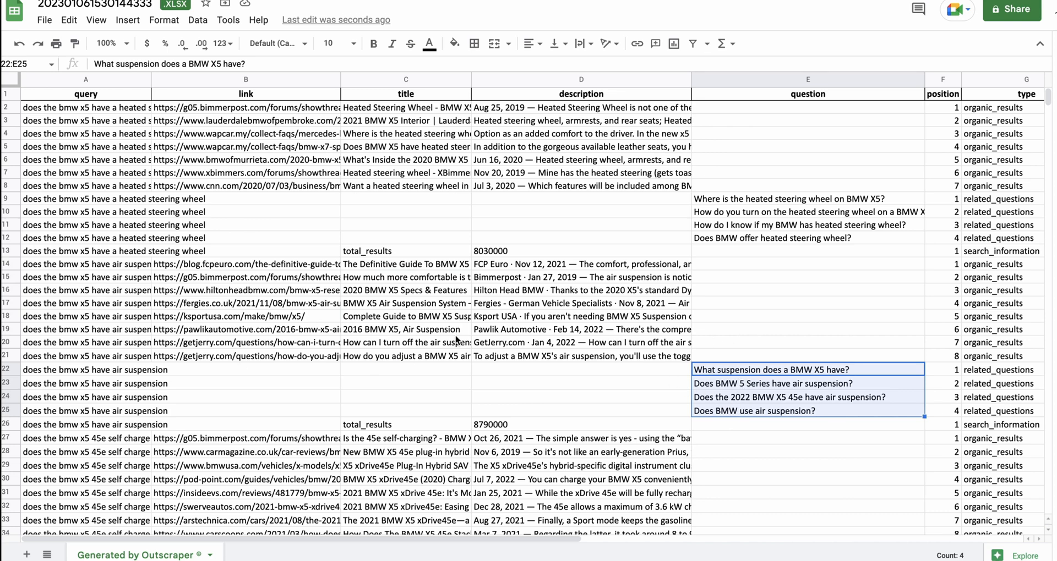
pyautogui.moveTo(552, 414)
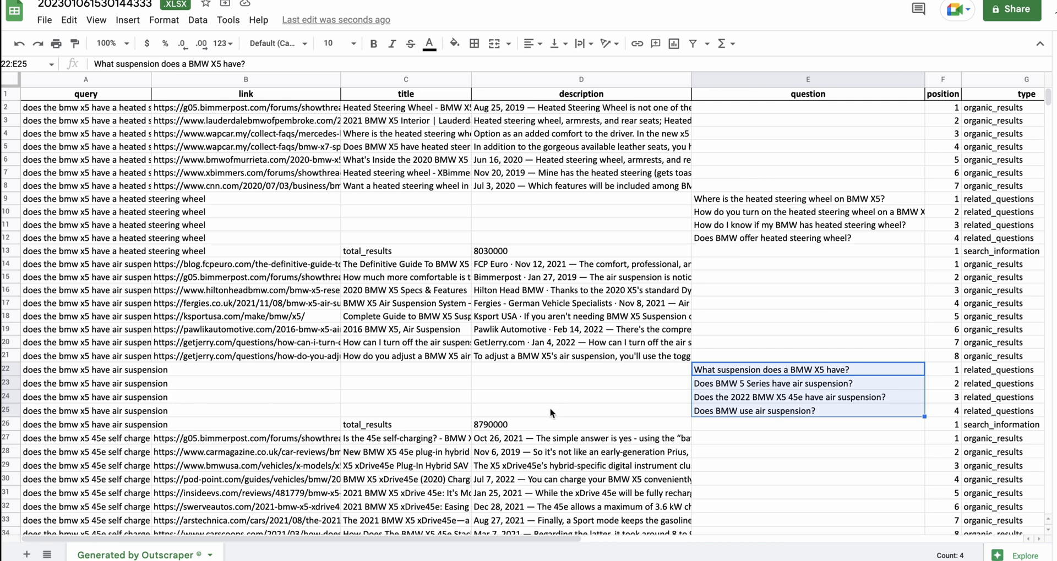
pyautogui.moveTo(262, 346)
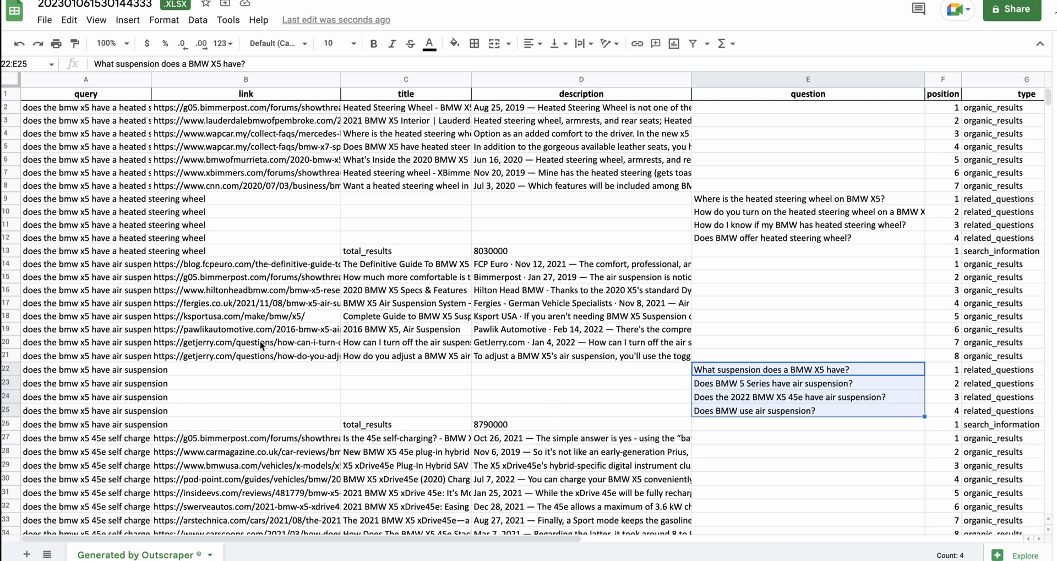
pyautogui.moveTo(747, 357)
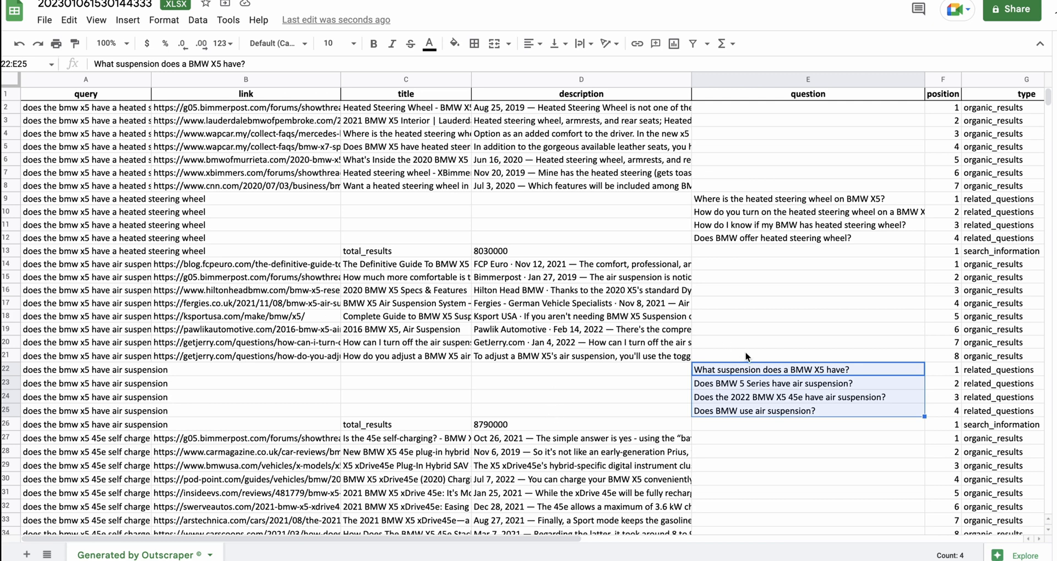
pyautogui.moveTo(30, 305)
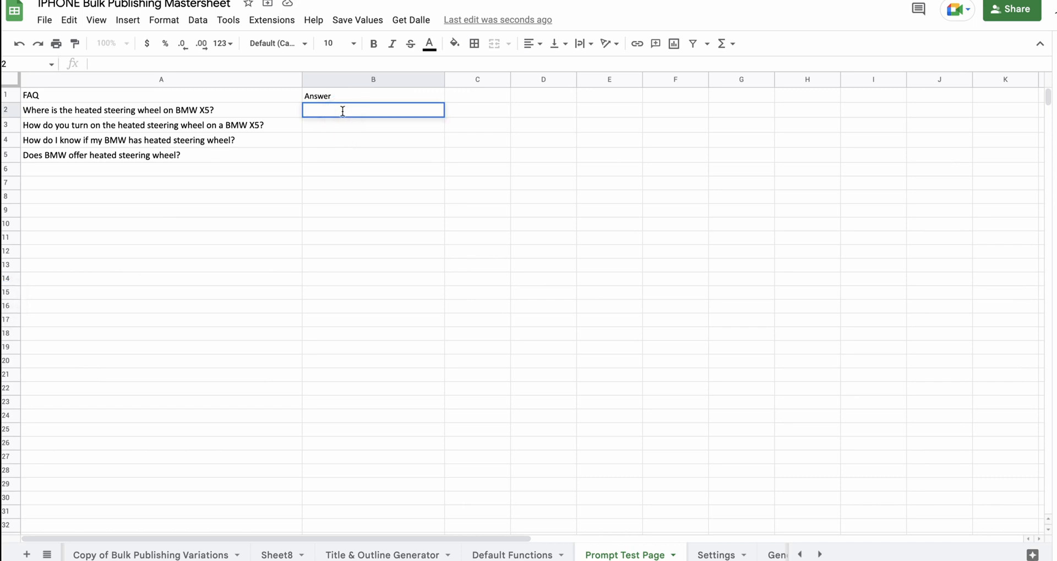
# Enter =GETANSWER(A2) in B2 and fill it down to B5
pyautogui.write('=G')
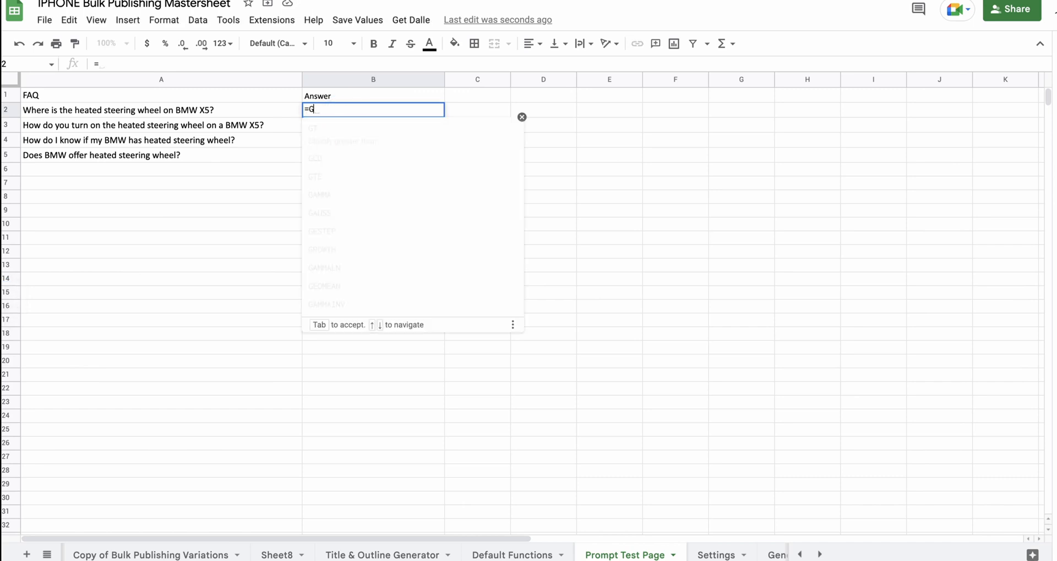
pyautogui.write('ETAN')
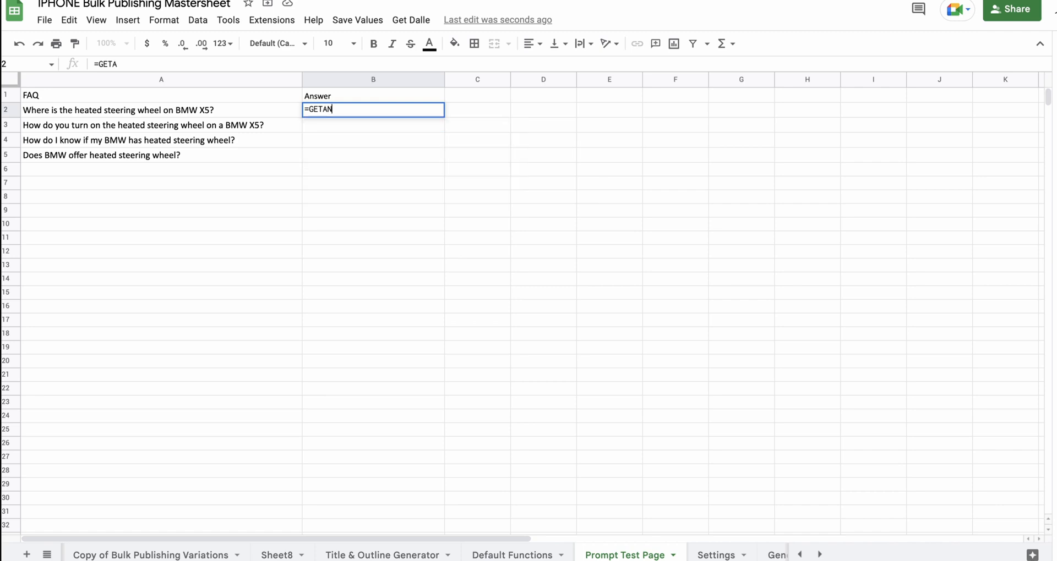
pyautogui.write('SWER')
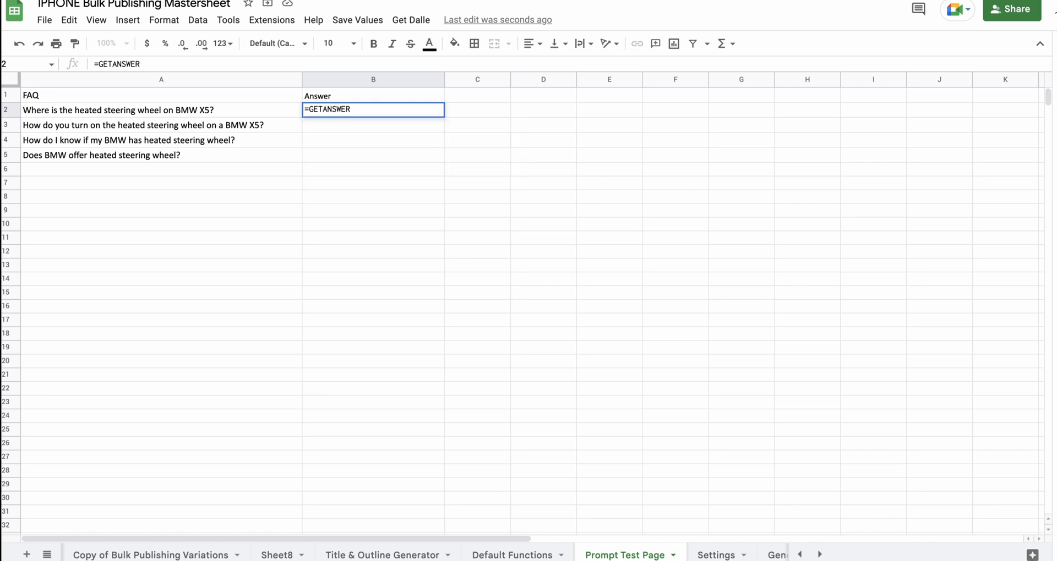
pyautogui.write('(A2')
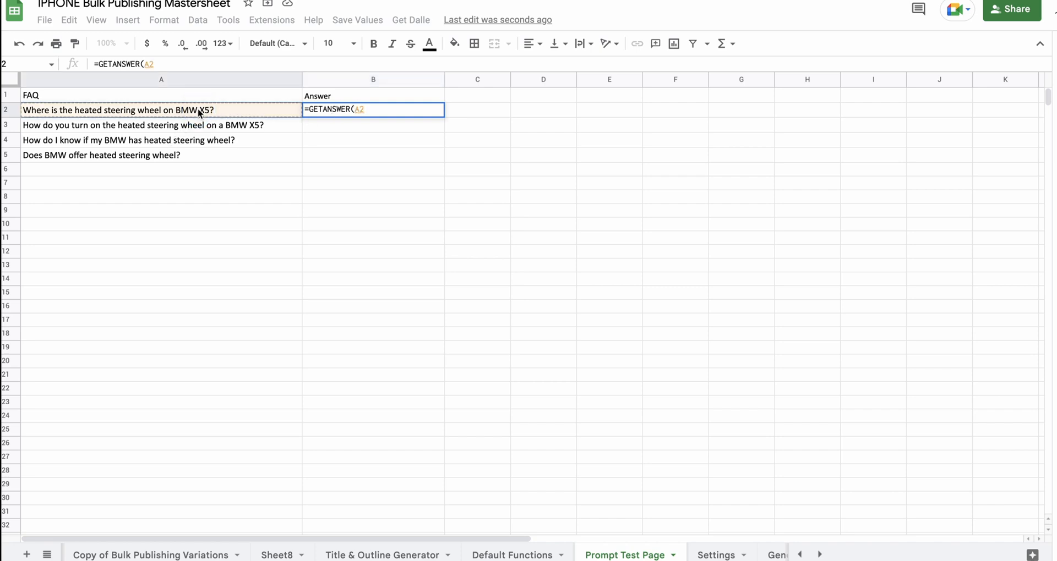
pyautogui.write(')')
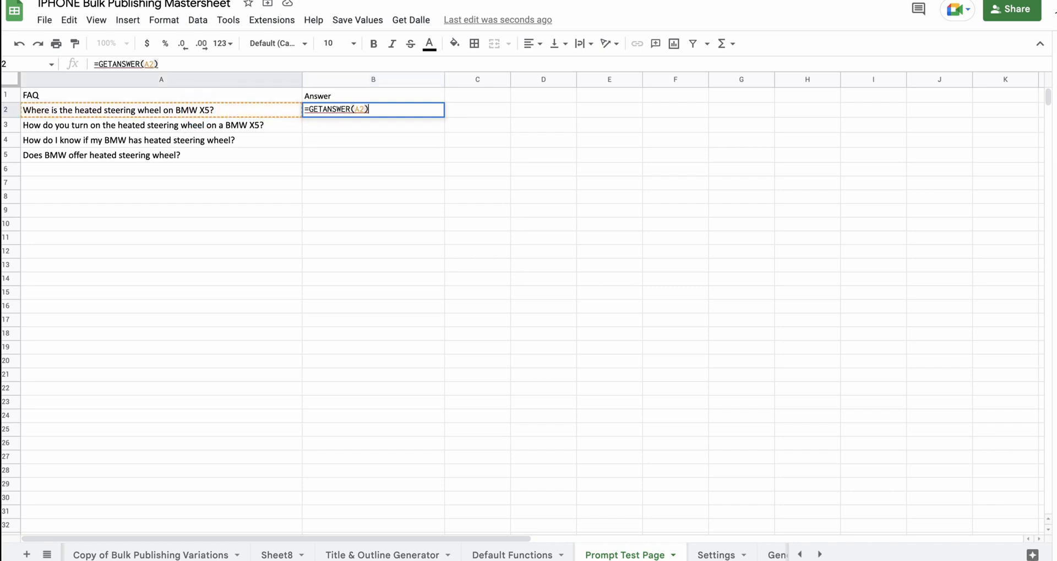
pyautogui.press('Return')
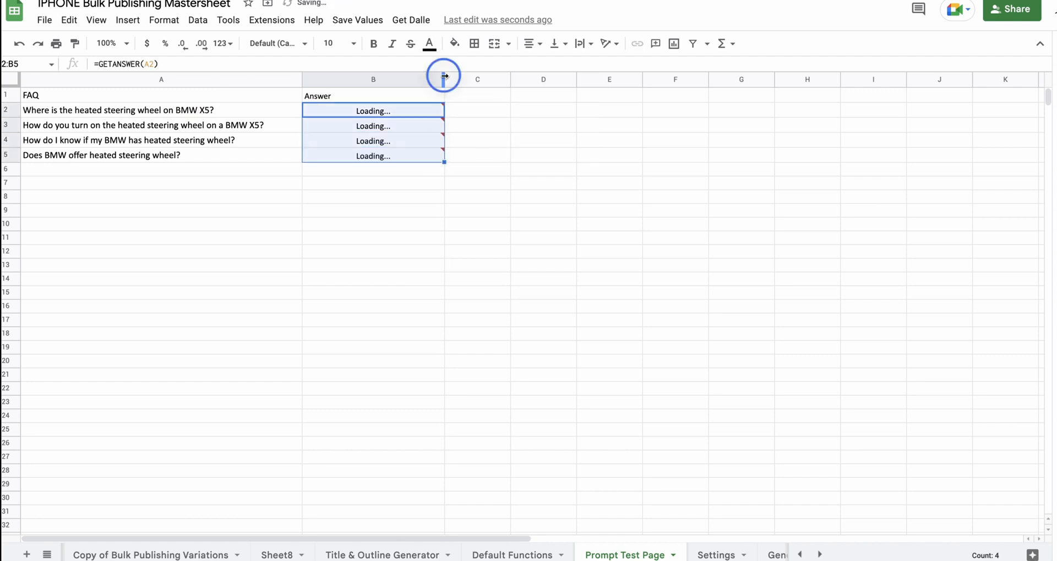
pyautogui.moveTo(442, 75); pyautogui.dragTo(615, 75)
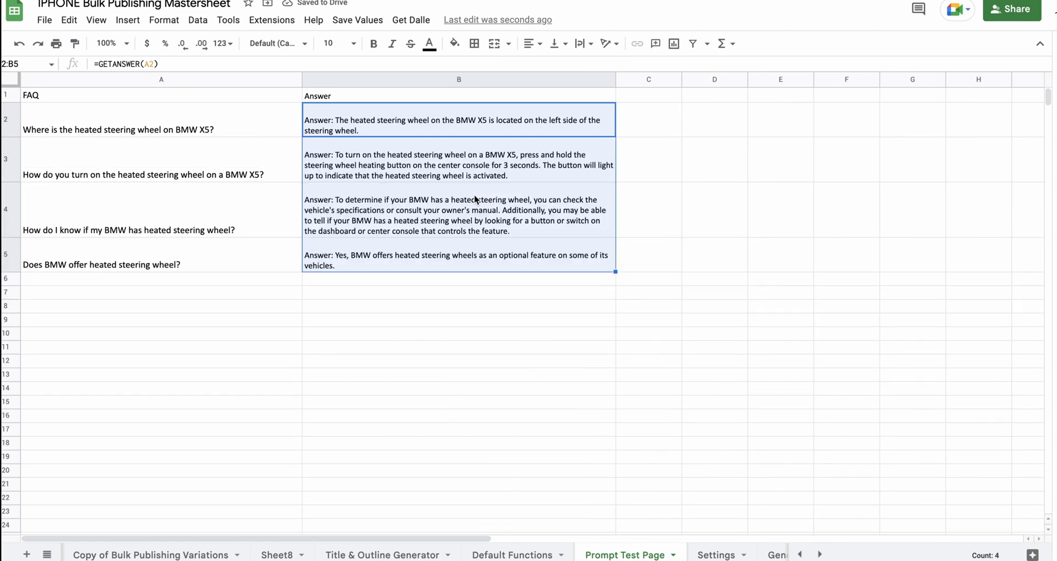
pyautogui.click(458, 306)
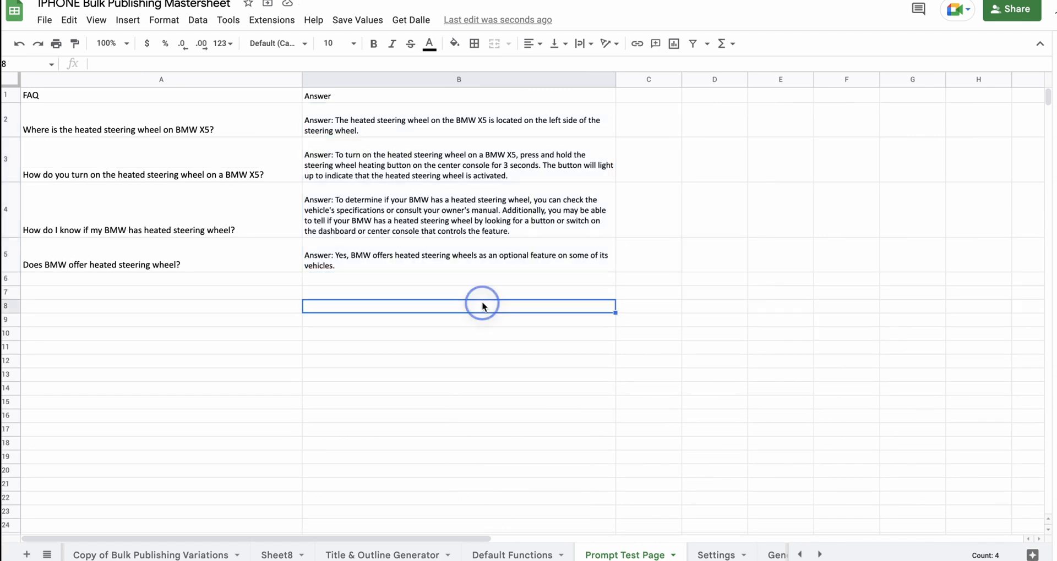